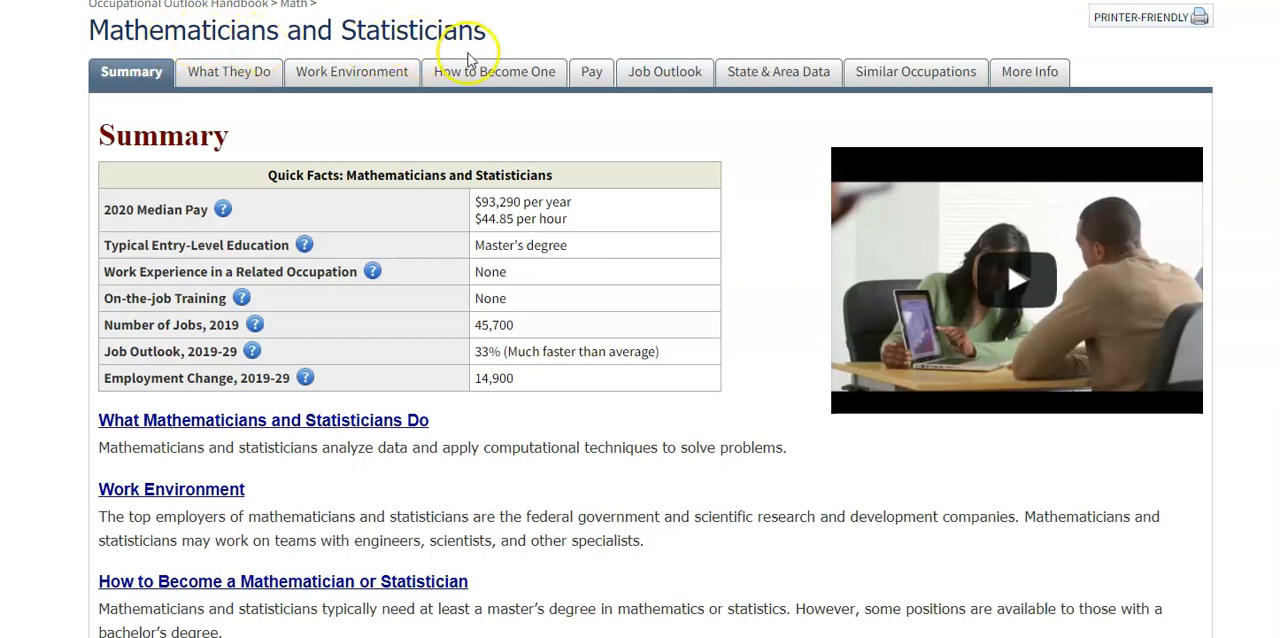
{"action": "mouse_move", "coordinate": [496, 356]}
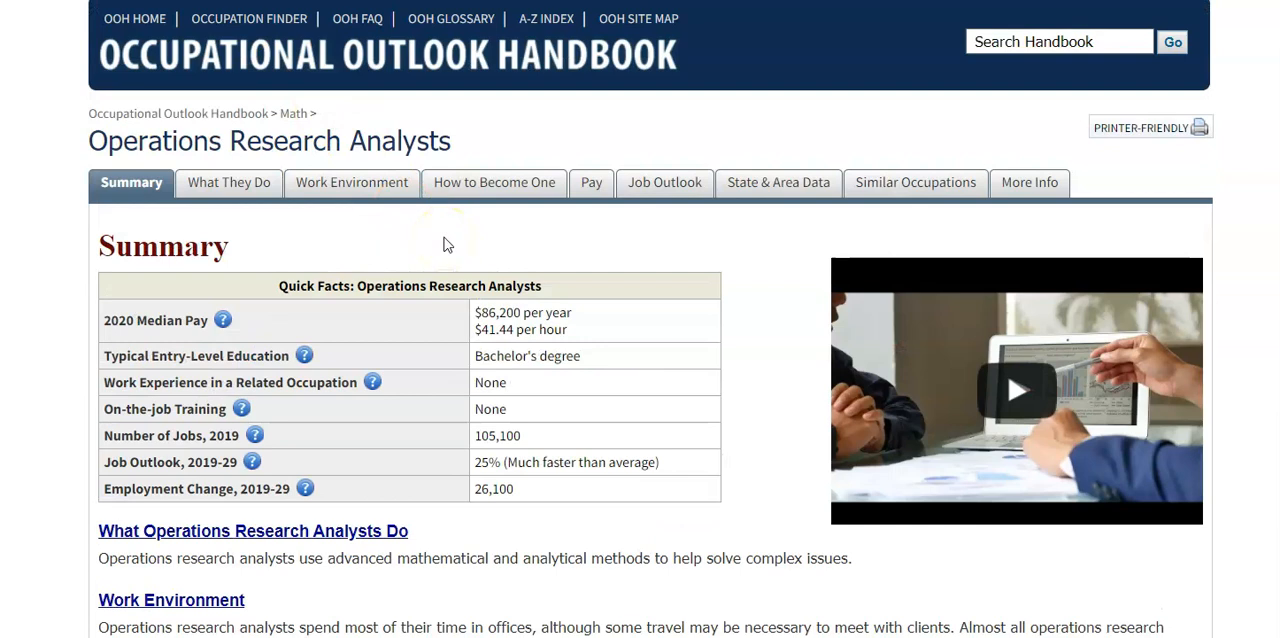
{"action": "mouse_move", "coordinate": [446, 244]}
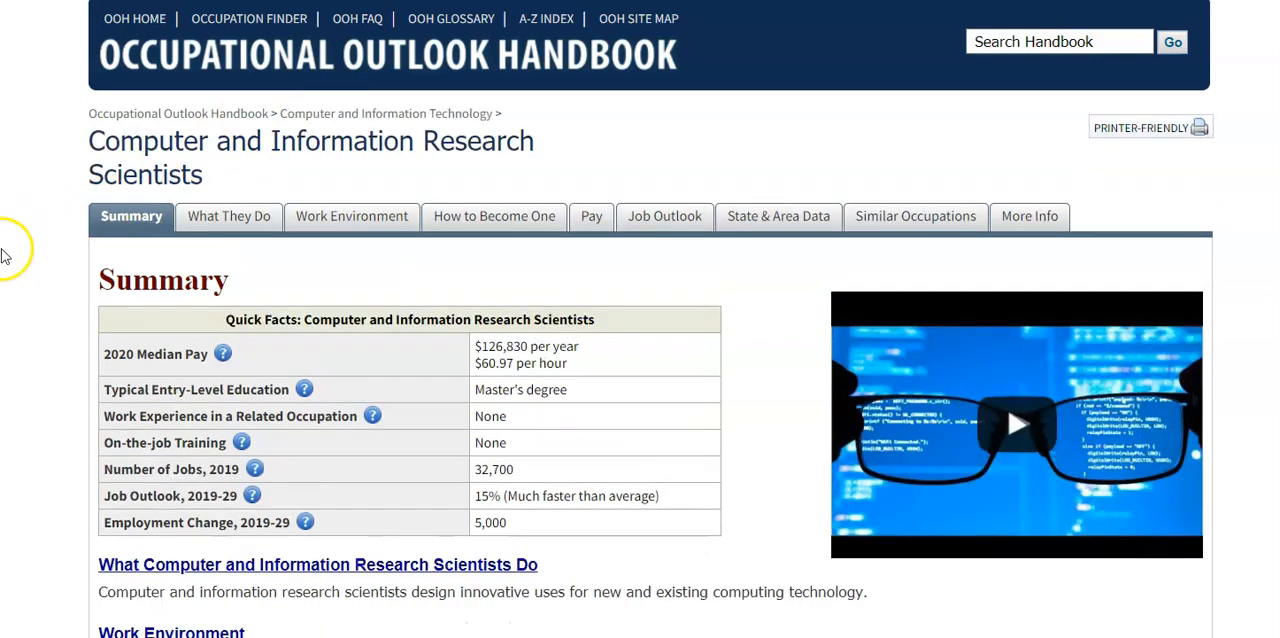
{"action": "mouse_move", "coordinate": [12, 222]}
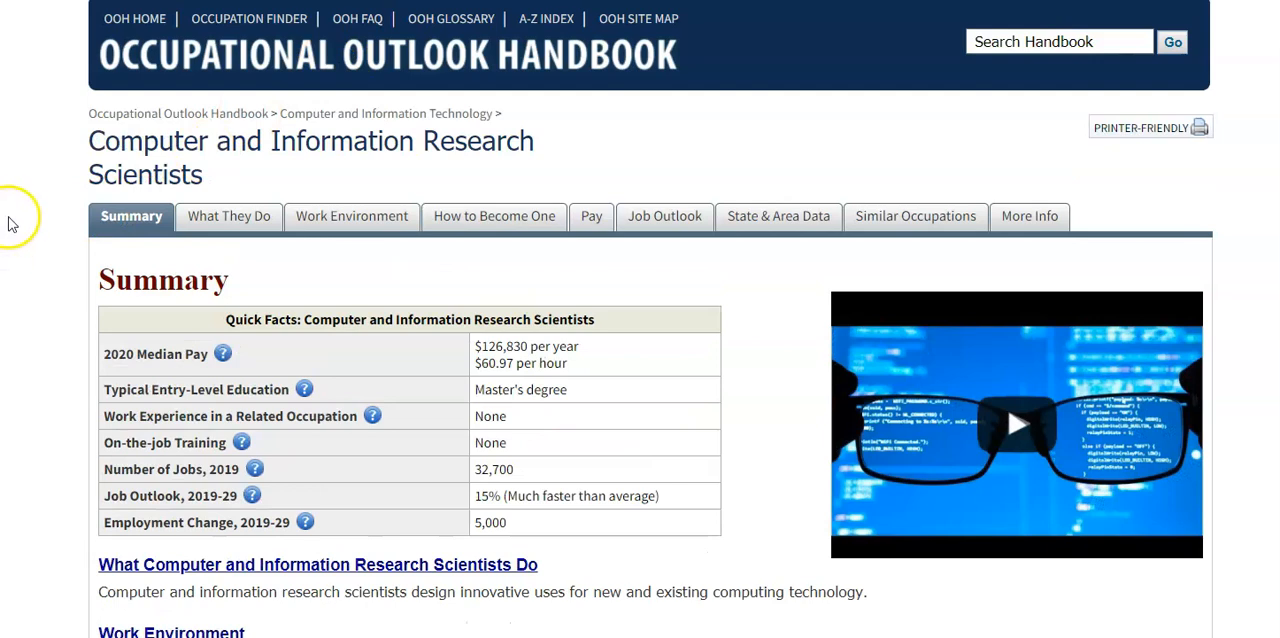
{"action": "mouse_move", "coordinate": [16, 212]}
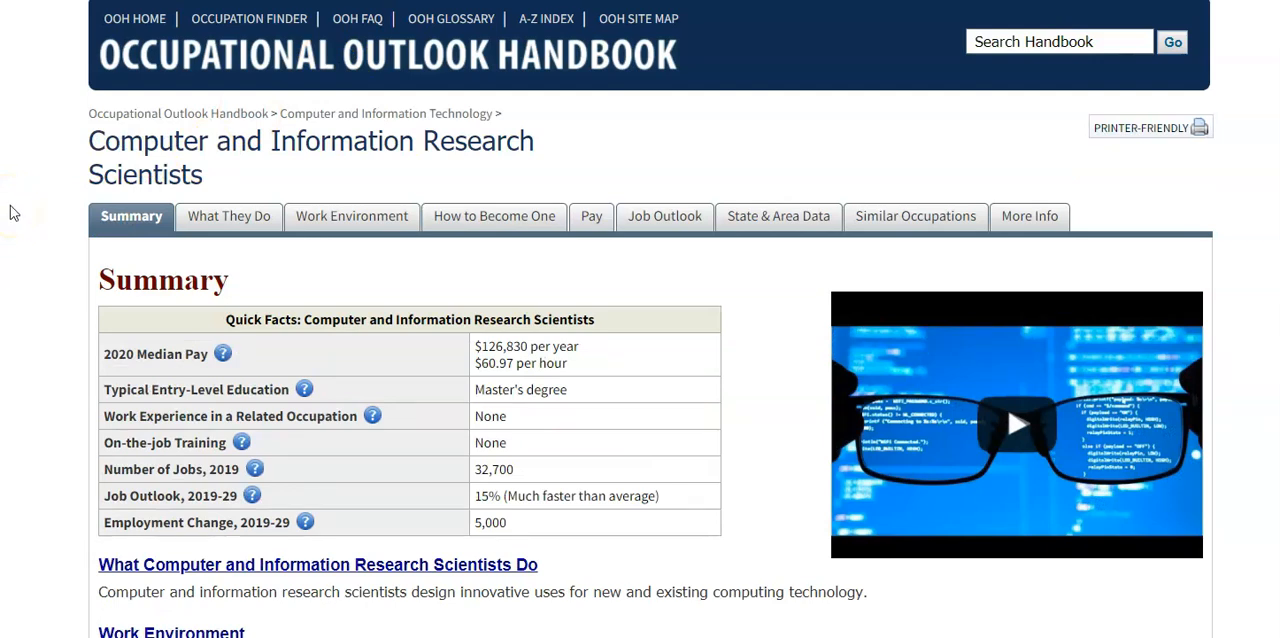